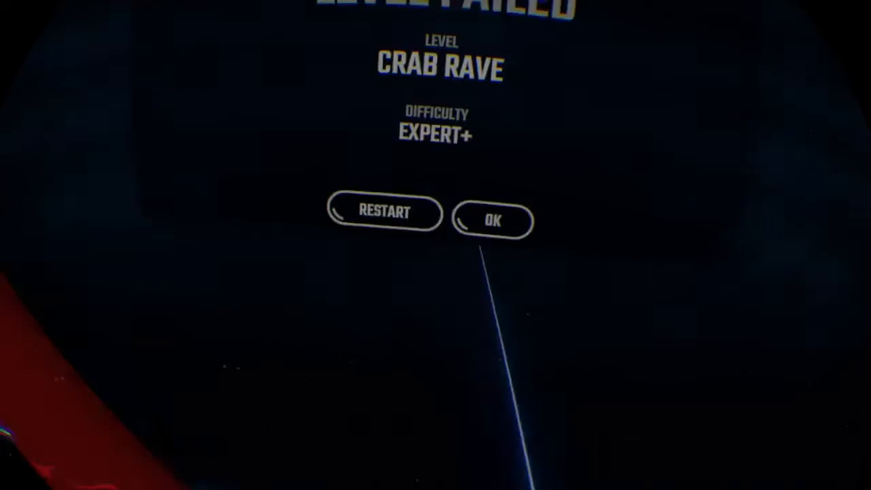
# Dismiss the Level Failed result for Crab Rave Expert+ and return to song selection.
pyautogui.click(493, 221)
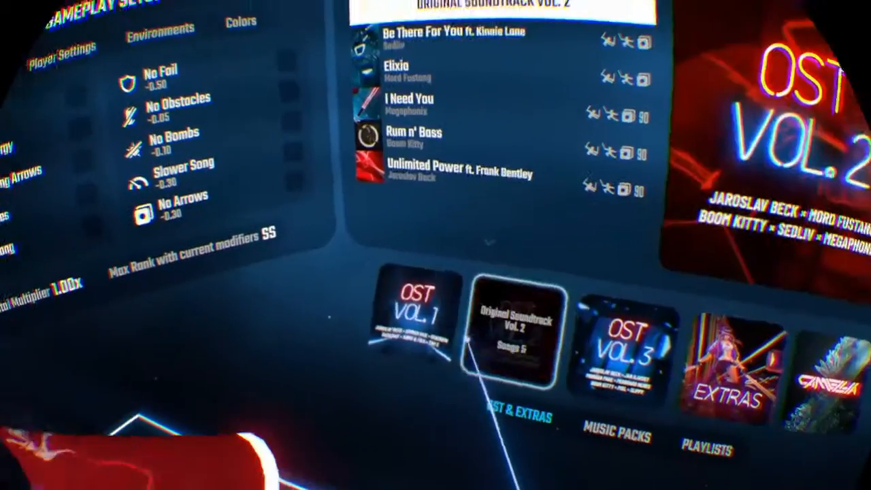
# Pick Country Rounds (Sqeepo Remix) from OST Vol. 1 and start it on Expert+.
pyautogui.click(420, 331)
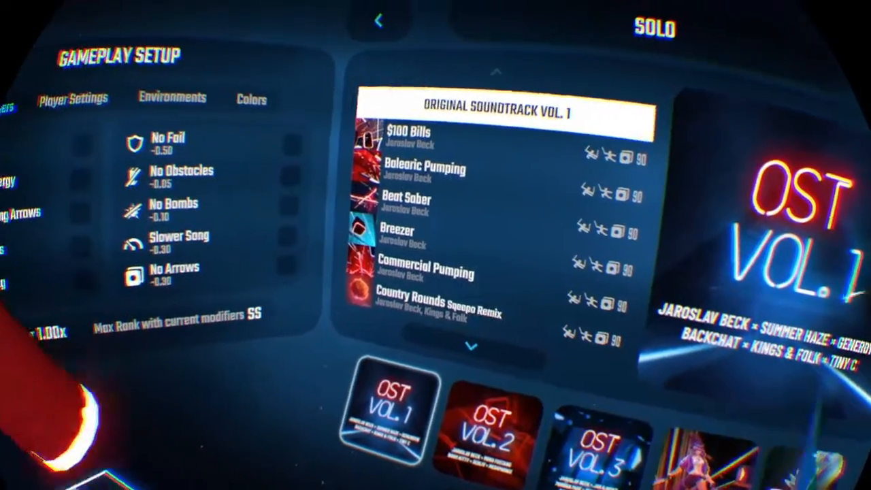
pyautogui.click(422, 136)
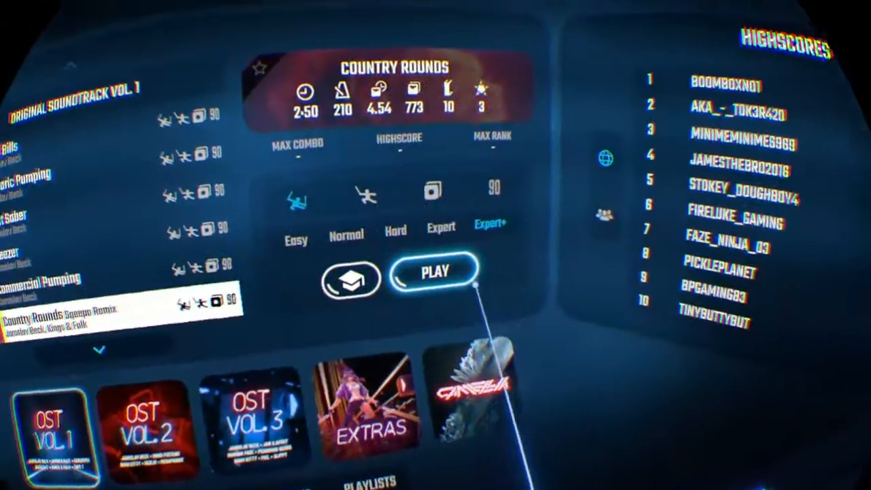
pyautogui.click(436, 271)
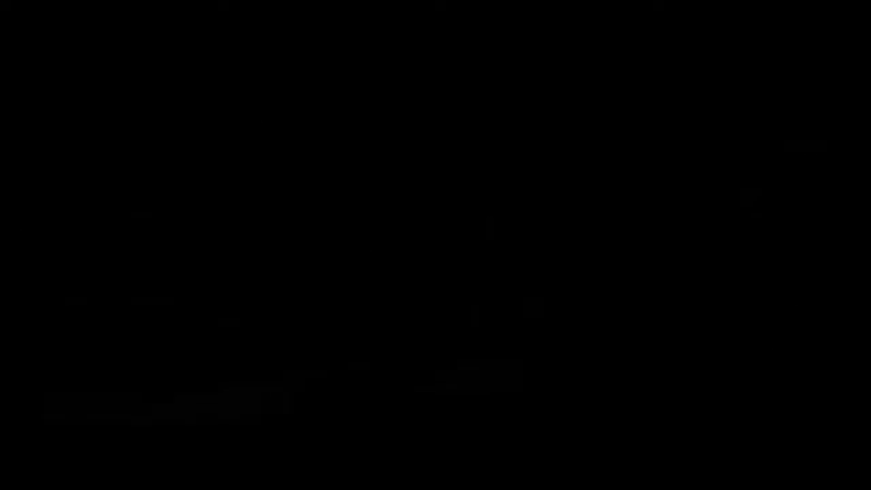